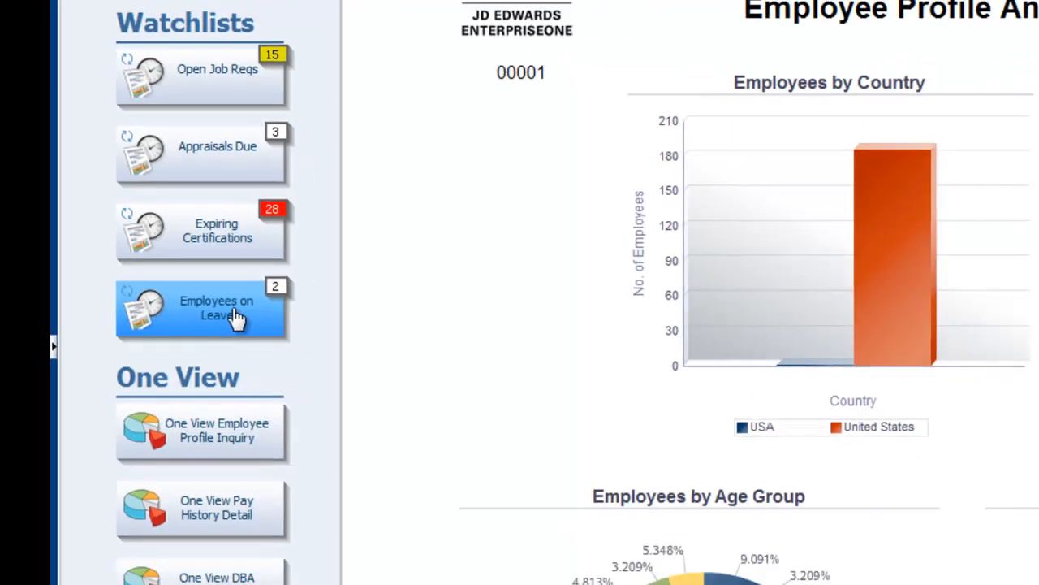
Open the Employees on Leave watchlist to list Bennett and Dobson.
{"action": "left_click", "coordinate": [216, 308]}
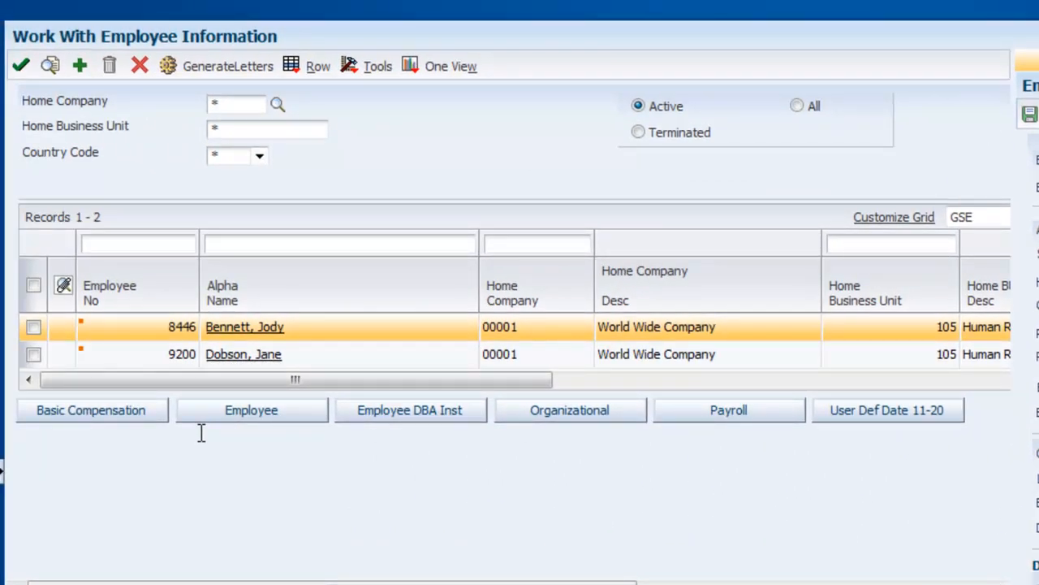
{"action": "left_click", "coordinate": [91, 410]}
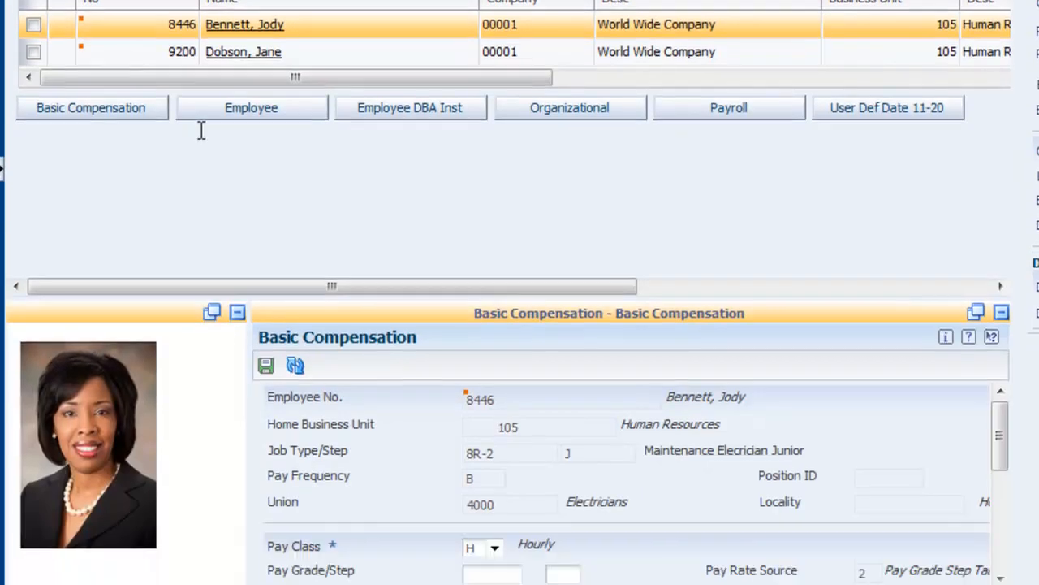
{"action": "scroll", "scroll_direction": "down", "scroll_amount": 3}
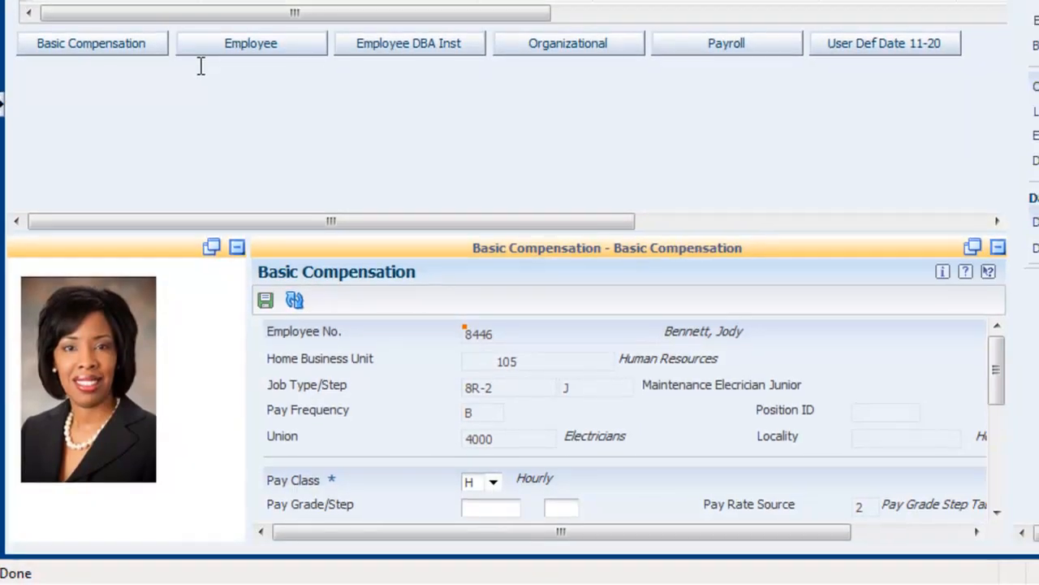